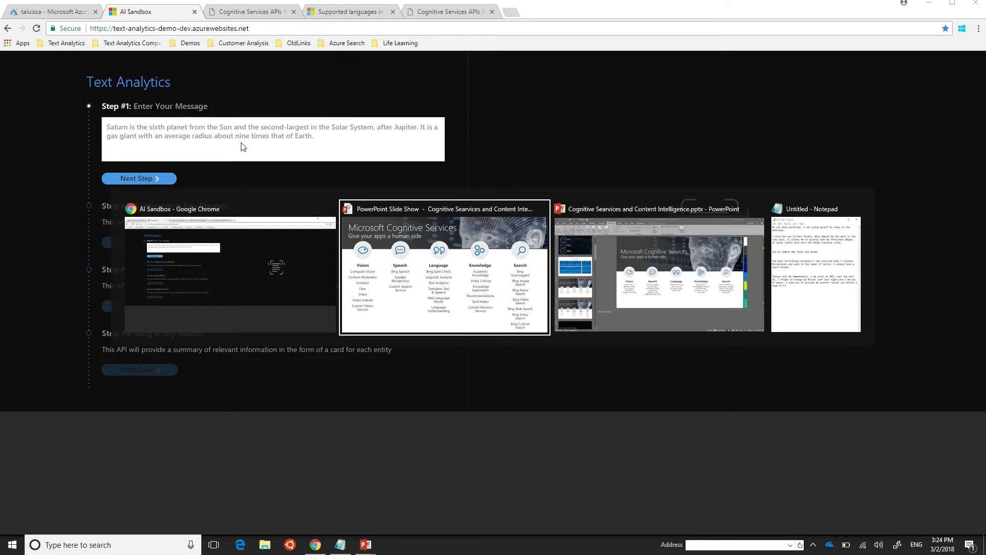
Select the Surface Studio review paragraph in the Notepad sample messages.
left_click(815, 271)
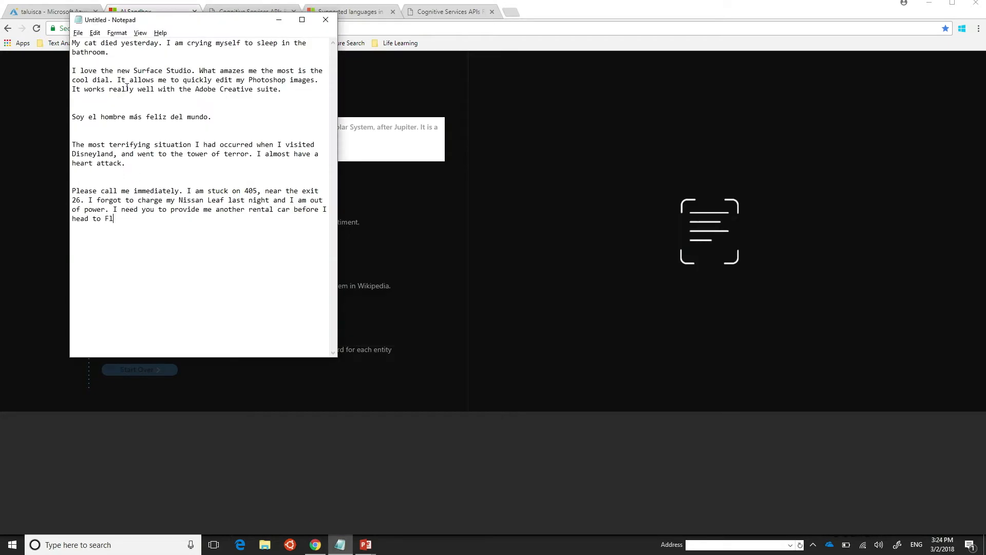
left_click_drag(72, 70, 282, 89)
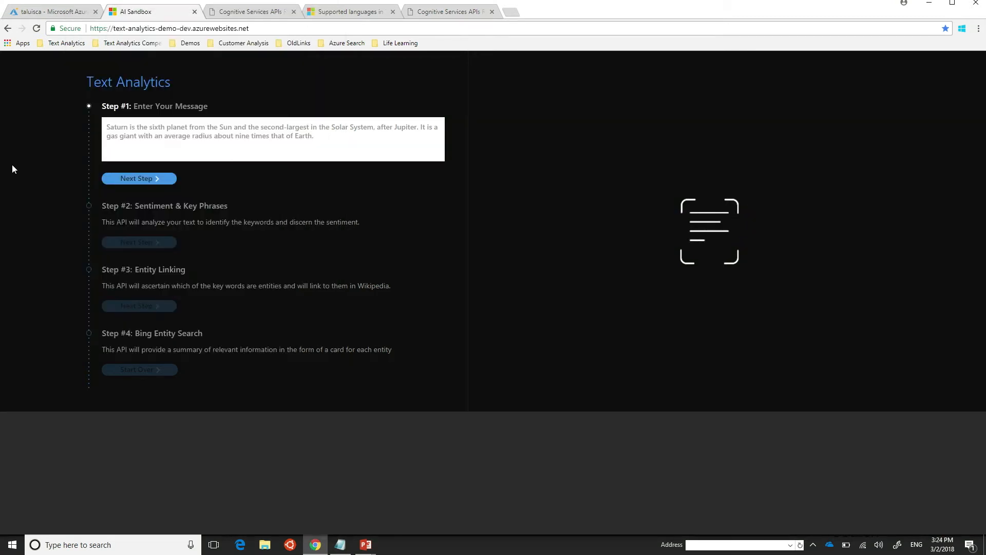
mouse_move(204, 166)
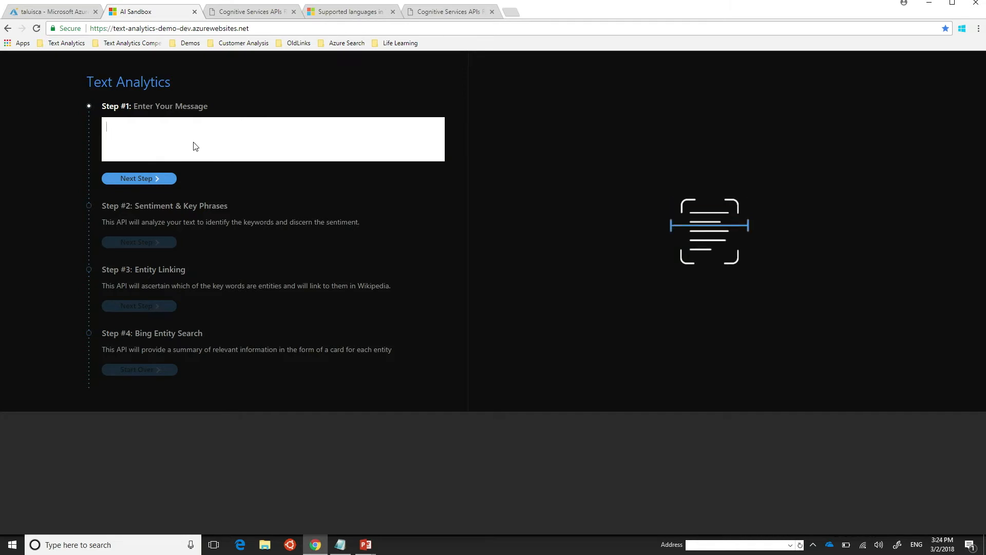
Replace the Saturn sentence with 'I love the new Surface Studio...' review text.
type("I love the new Surface Studio. What amazes me the most is the cool dial. It allows me to quickly edit my Photoshop images. It works really well with the Adobe Creative suite.")
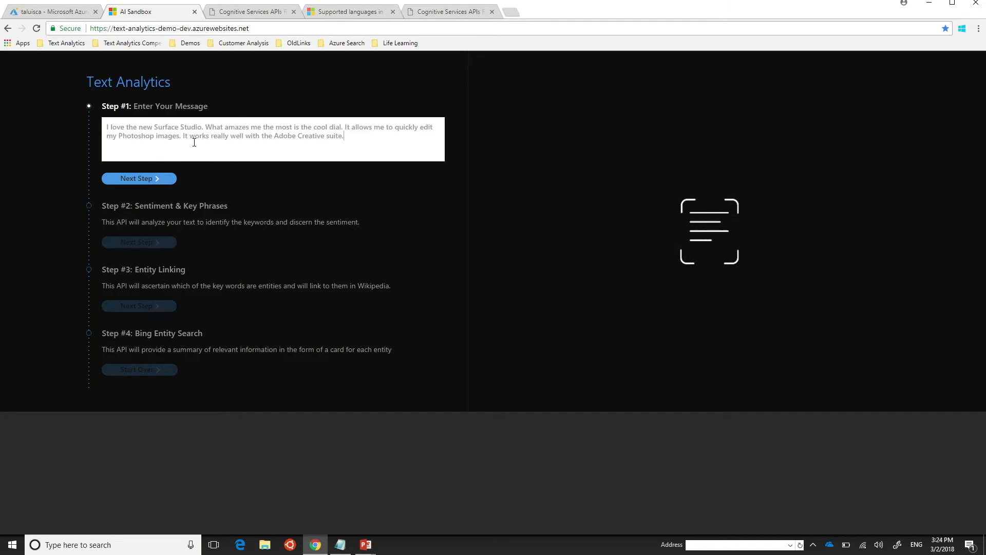
mouse_move(135, 179)
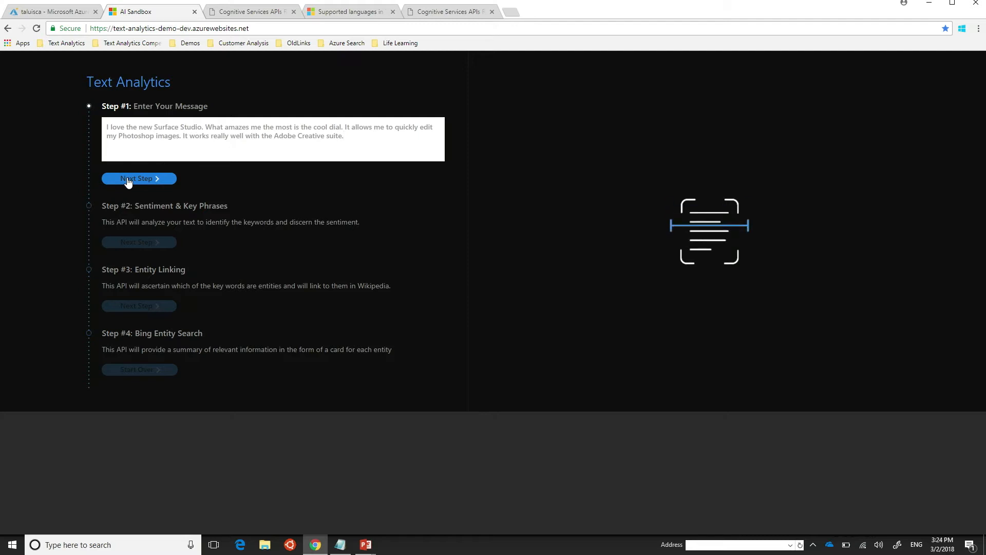
Run Sentiment & Key Phrases from Step #1 on the Surface Studio review.
left_click(137, 179)
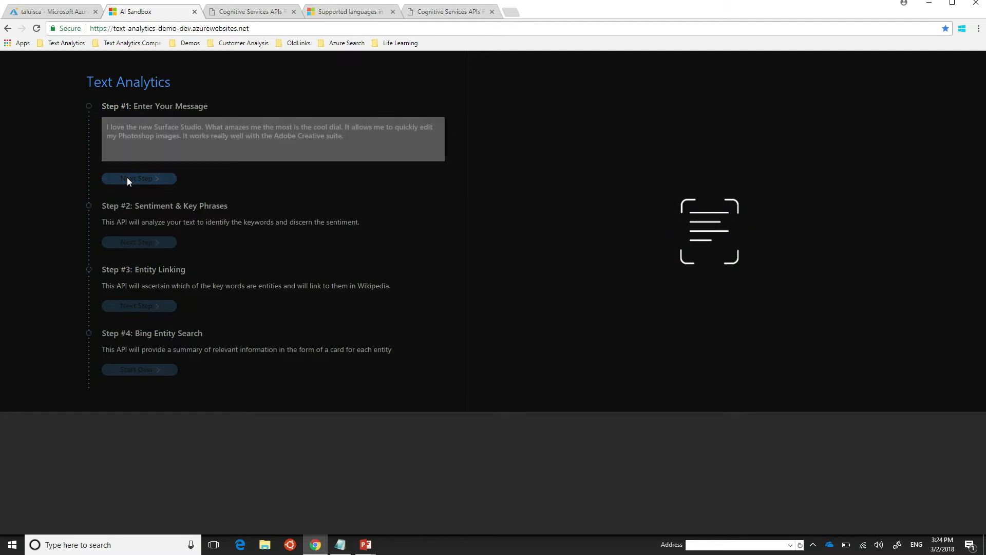
left_click(138, 179)
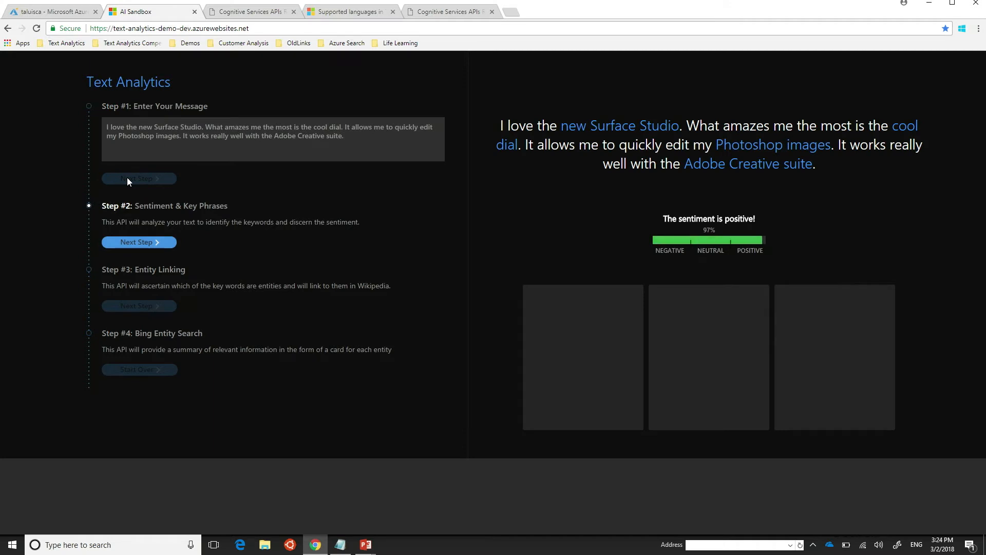